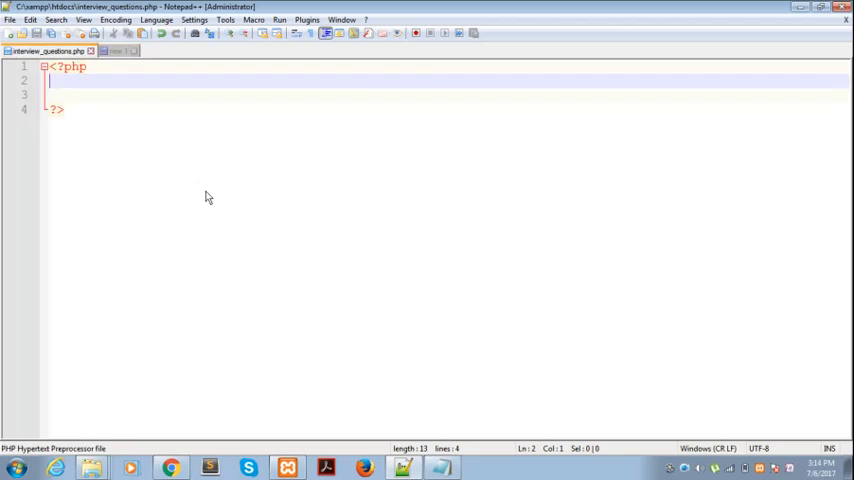
- Assign $fruits the string "apple,orange,mango" and begin the explode call below it
text($frun)
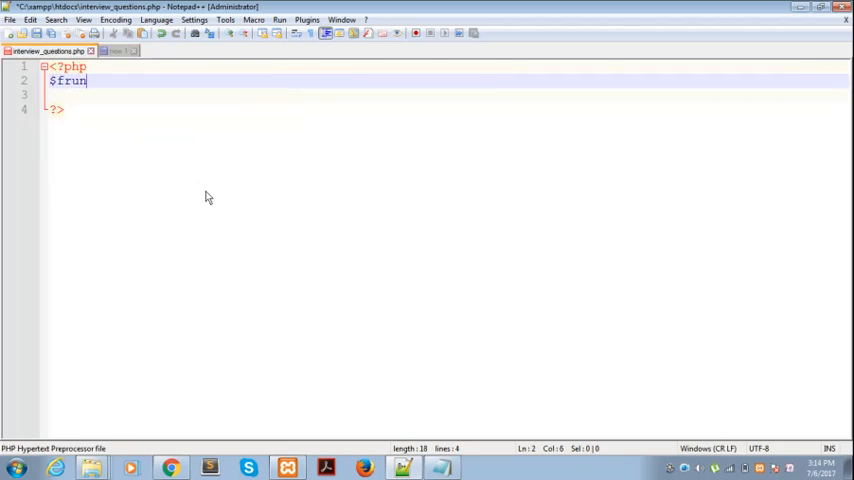
text(its=")
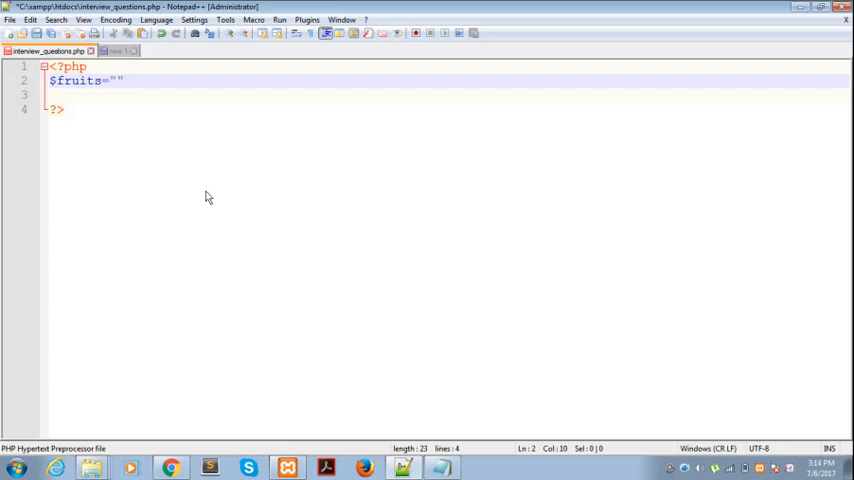
text(appl)
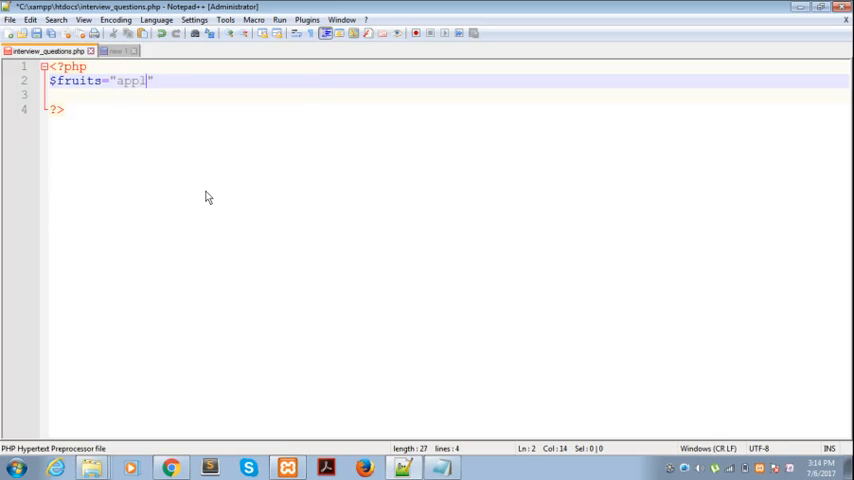
text(e,orange,mang)
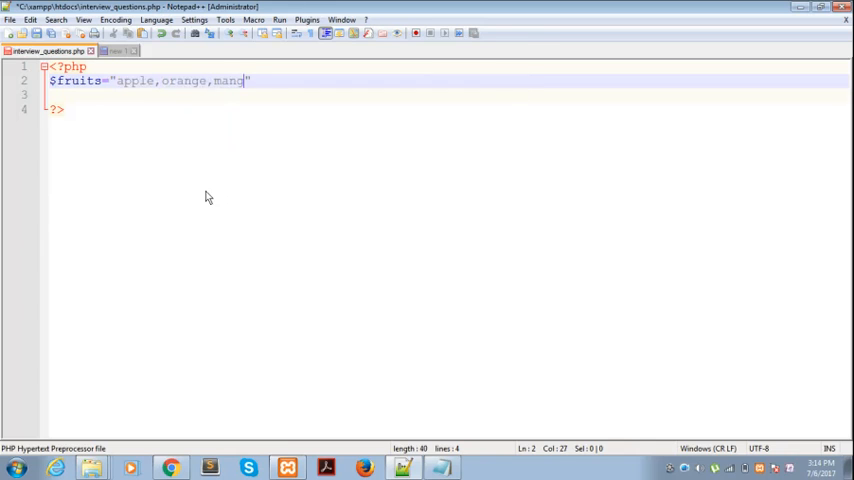
text(o";)
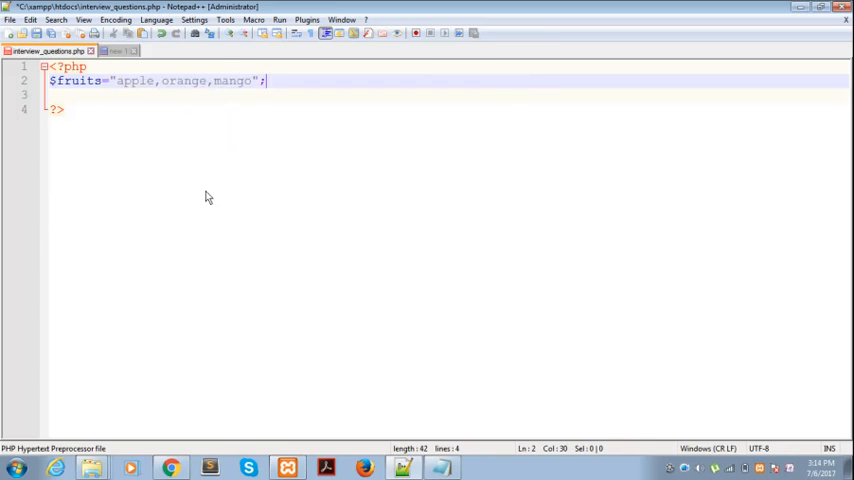
text(explode()
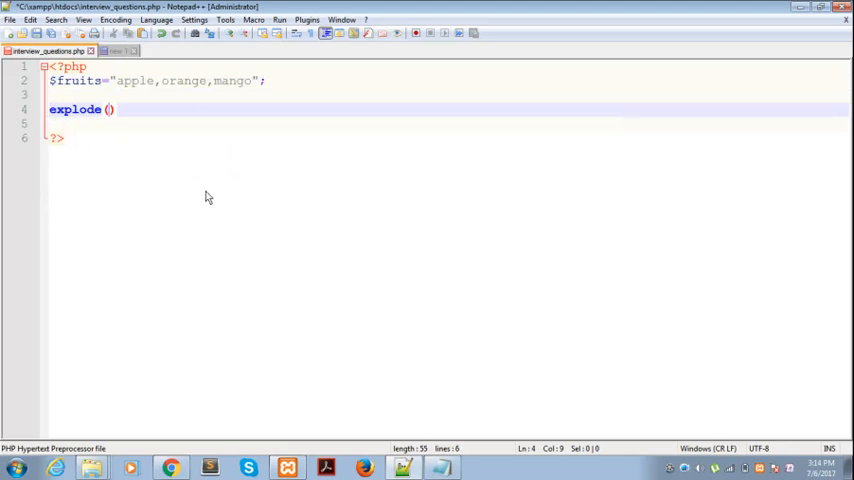
- Write $result=explode(",",$fruits); and start a new line beneath it
text(",")
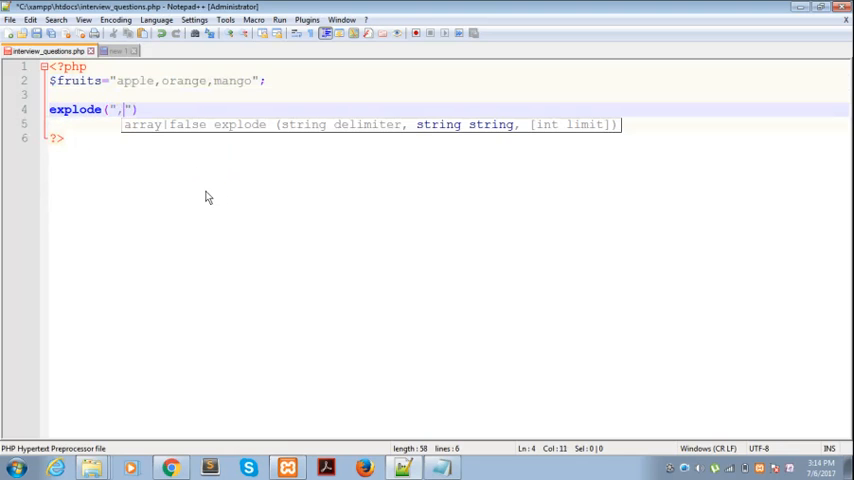
text(,)
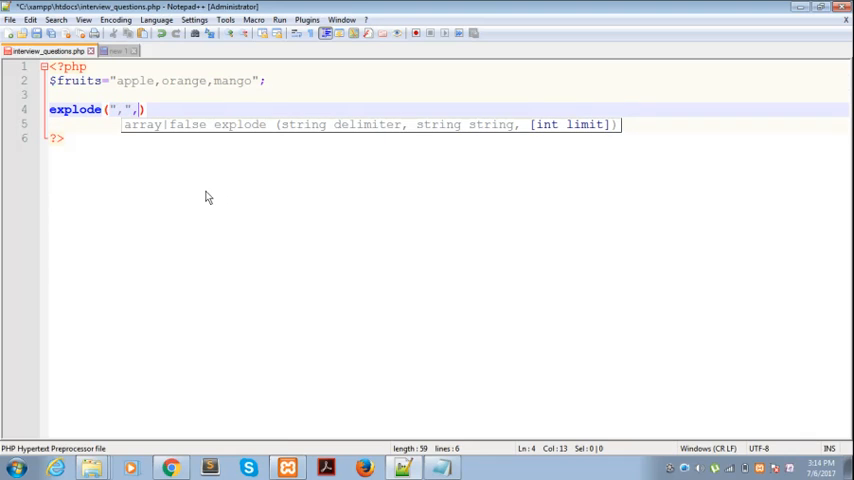
text($f)
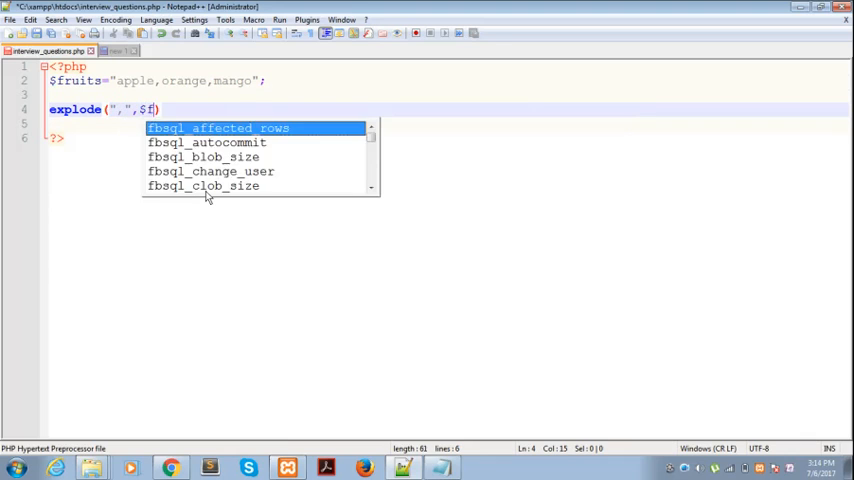
text(ruits))
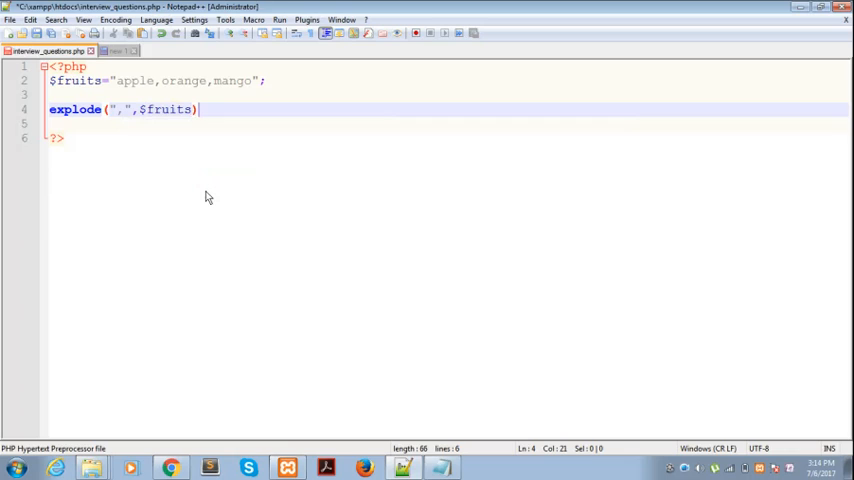
text(;)
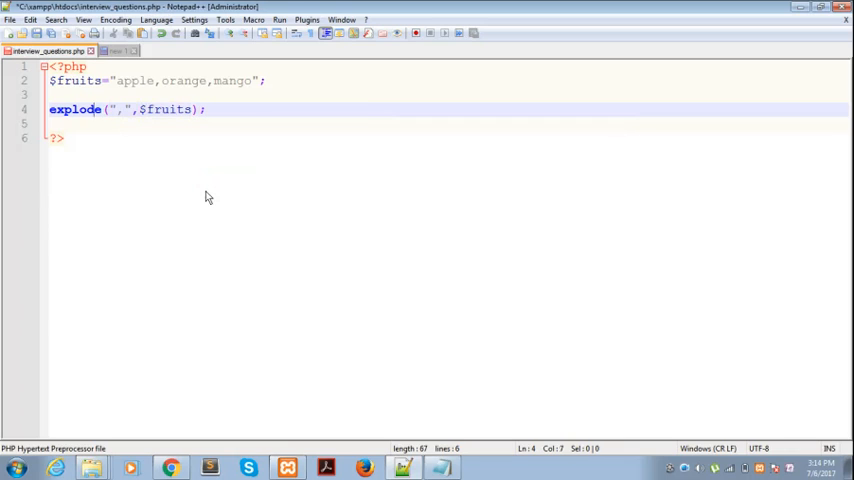
text($=)
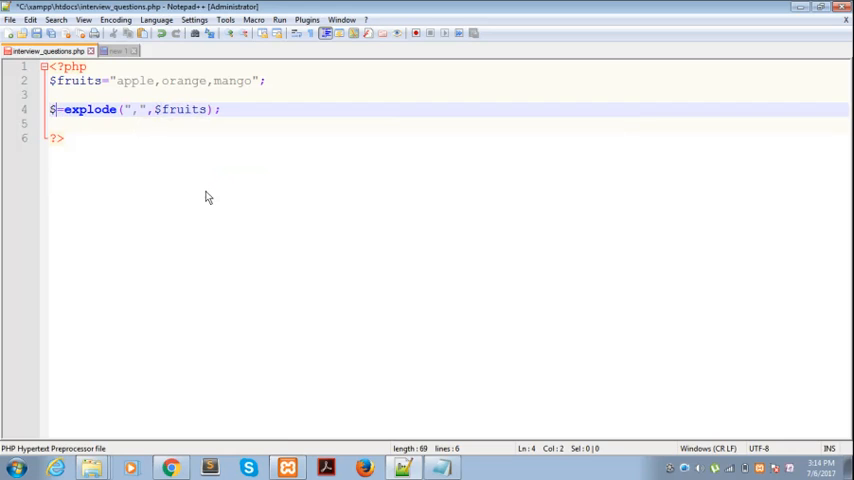
text(result)
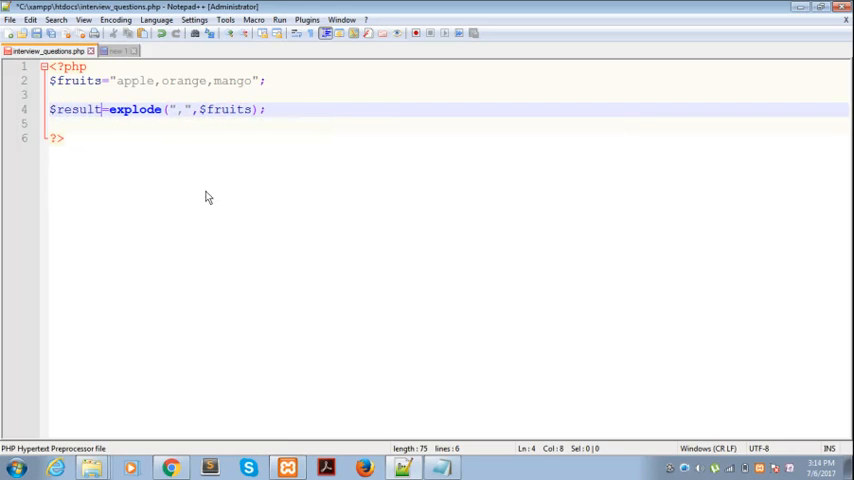
key(Enter)
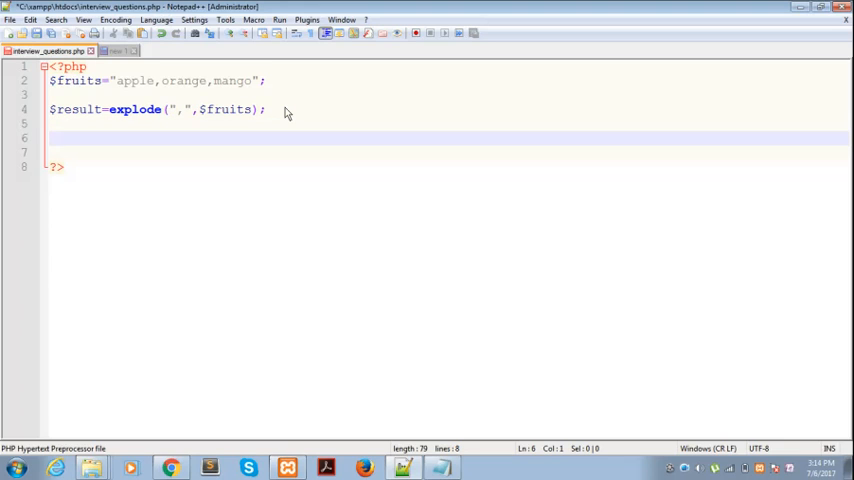
- Add echo "<pre>"; and print_r($result); lines to display the array
text(echo ")
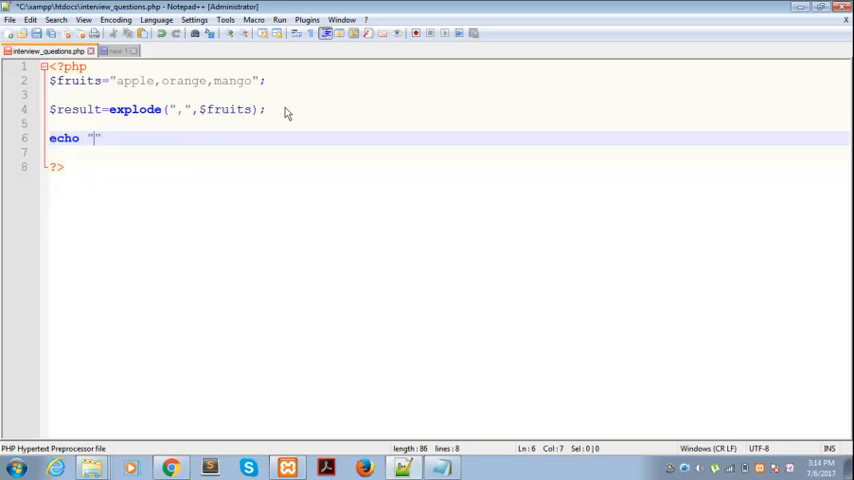
text(<>)
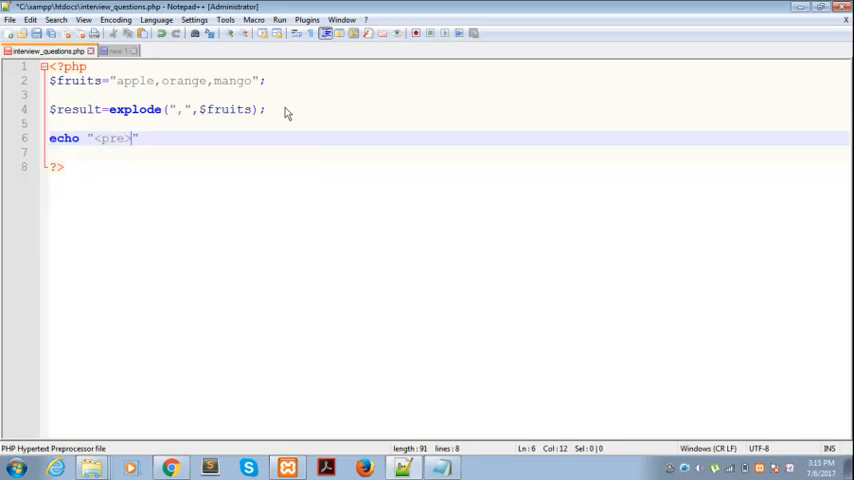
text(echo "</pre>";)
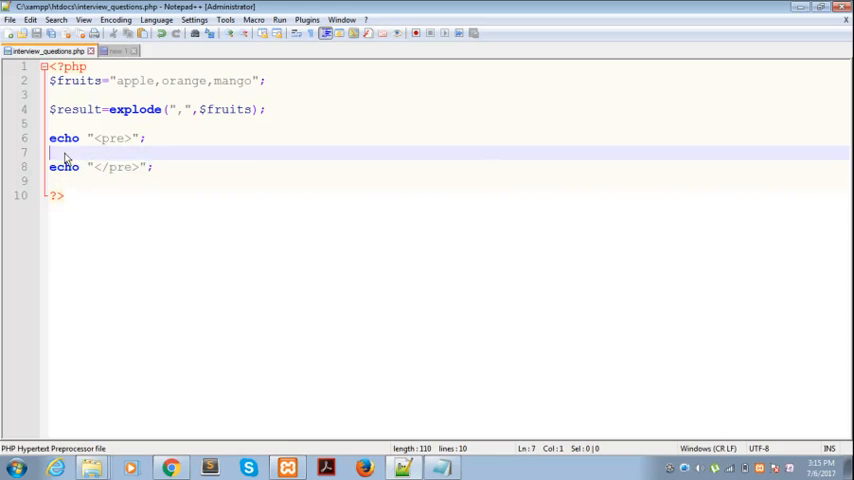
text(print_r)
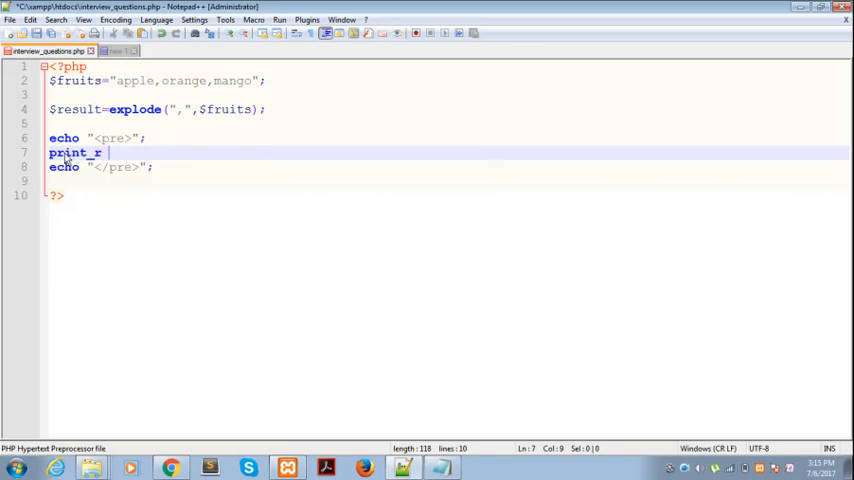
text(($resu)
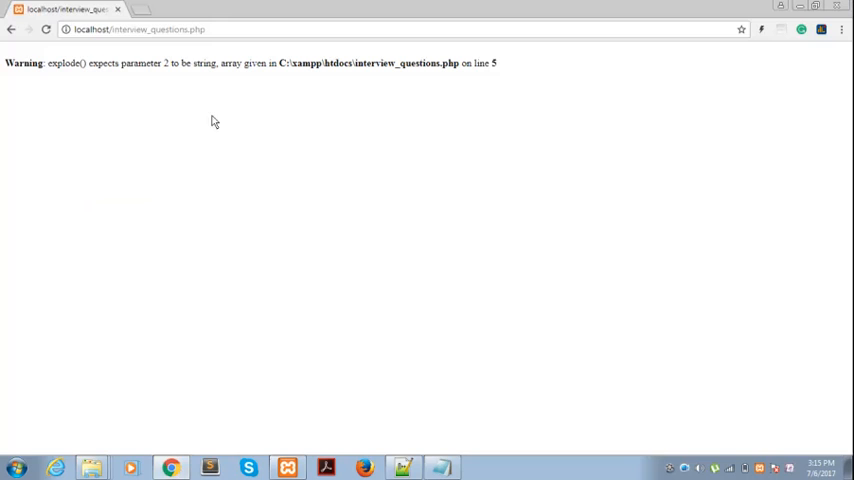
- Reload localhost/interview_questions.php to show the apple, orange, mango array, then return to the code
click(46, 28)
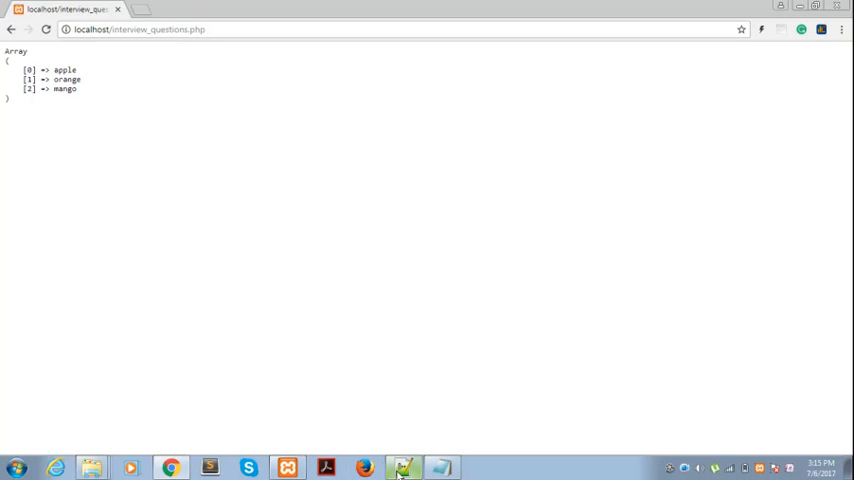
click(402, 468)
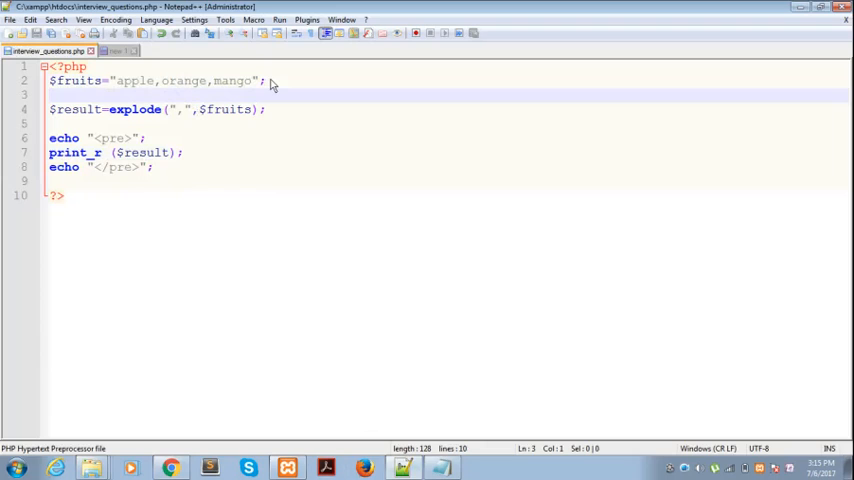
- Highlight "apple" in the fruits string and review the explode/print_r code
double_click(134, 80)
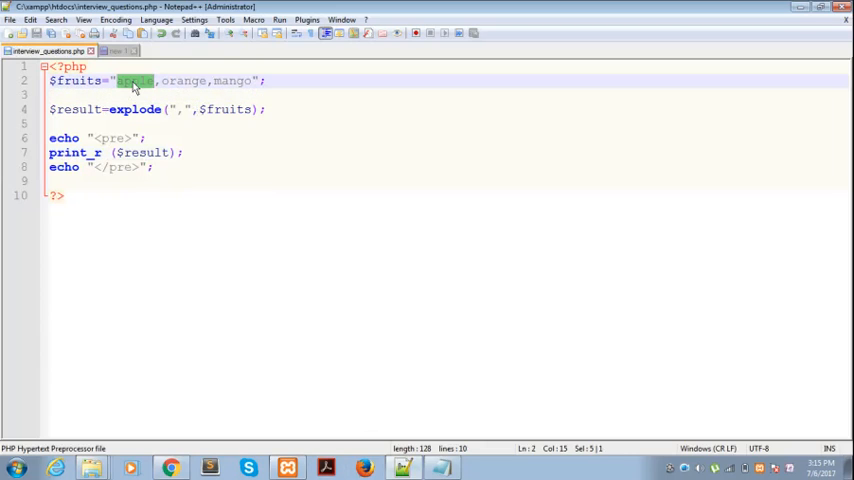
mouse_move(178, 84)
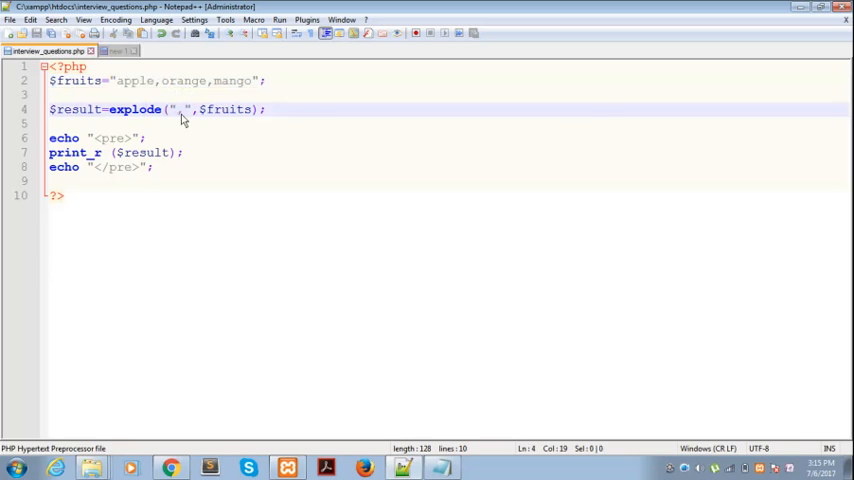
click(184, 108)
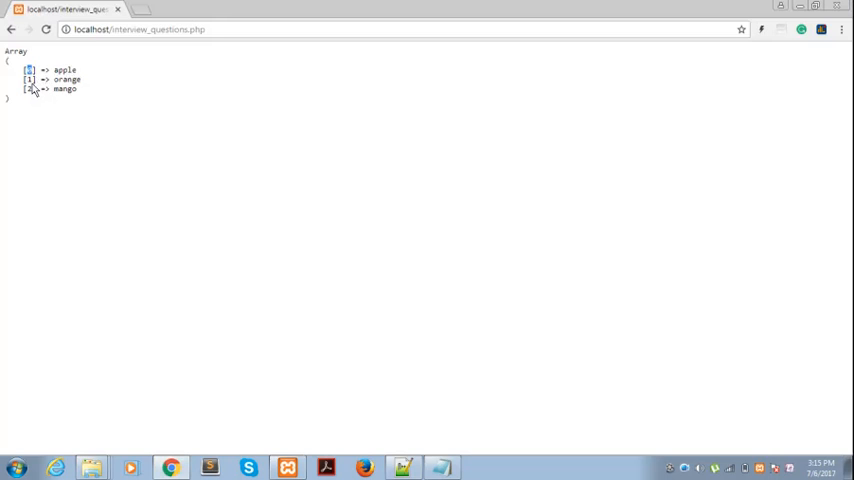
mouse_move(32, 98)
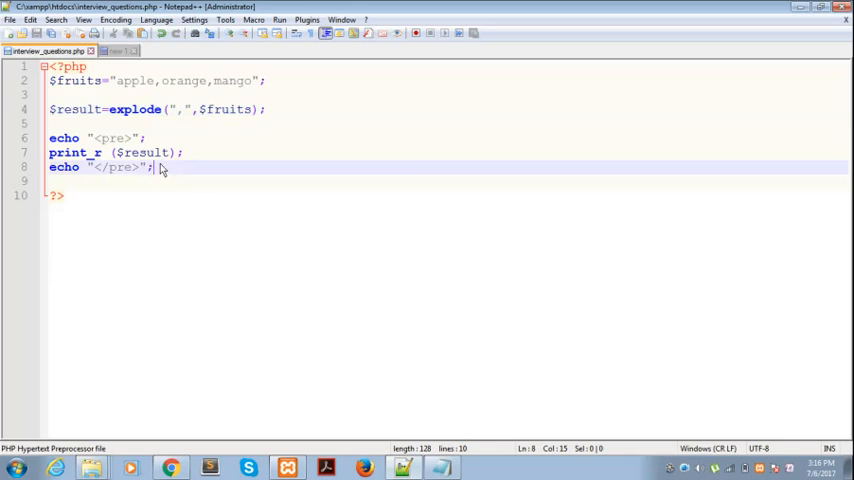
- Below the first example, assign $fruits=array("apple","orange","mango");
key(enter)
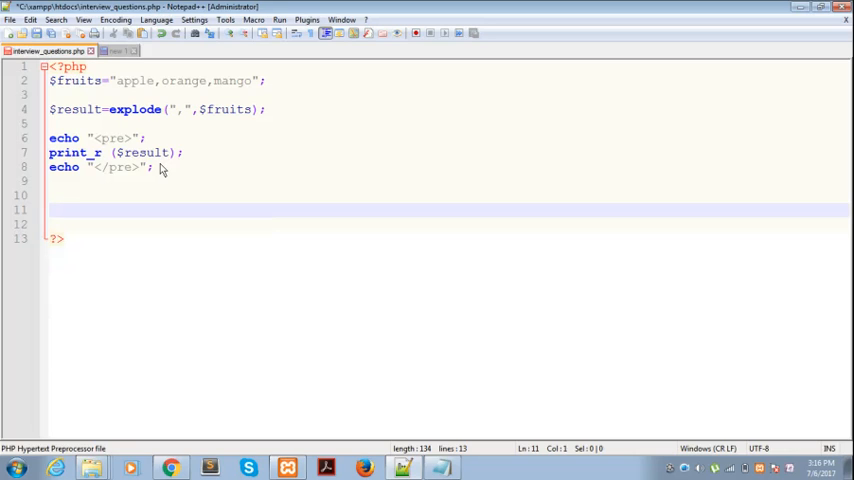
text(F)
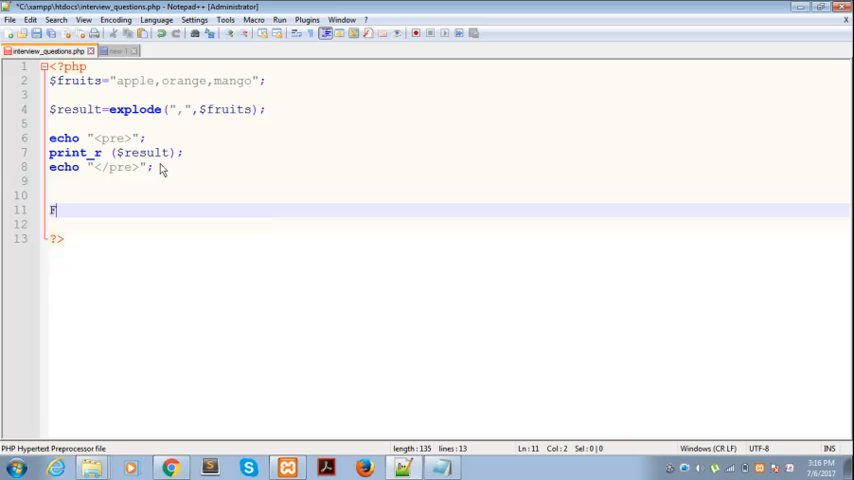
text($f)
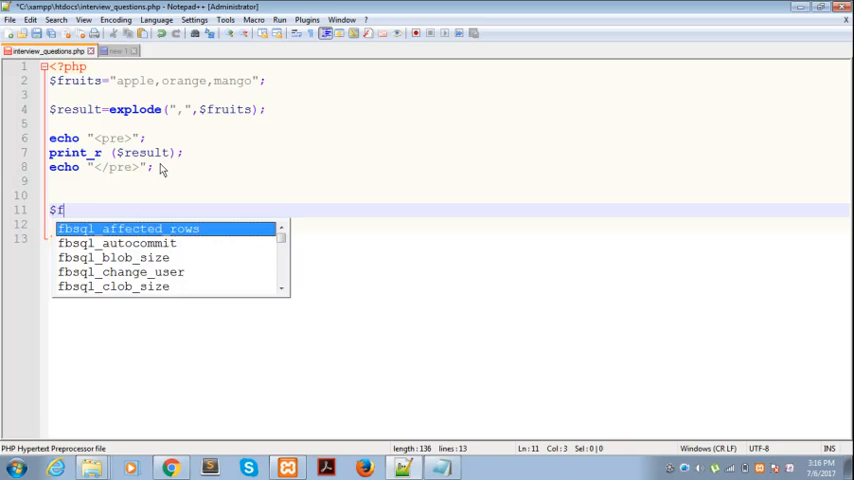
text(ruits)
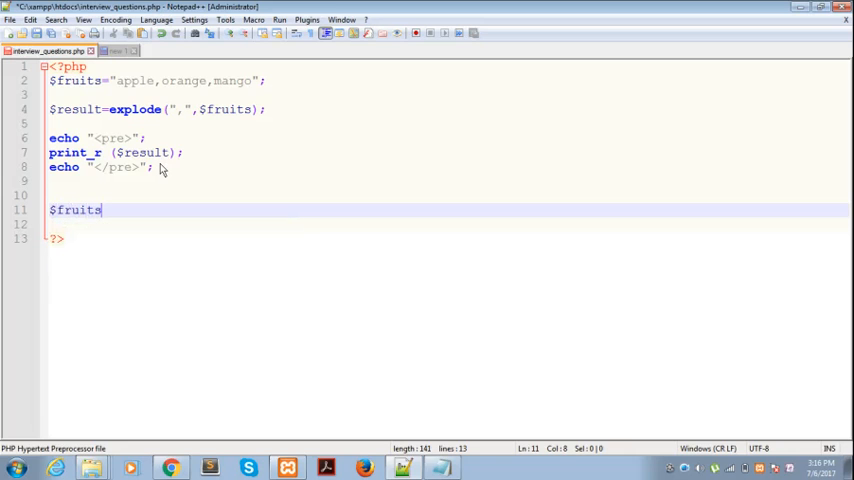
text(=array(")
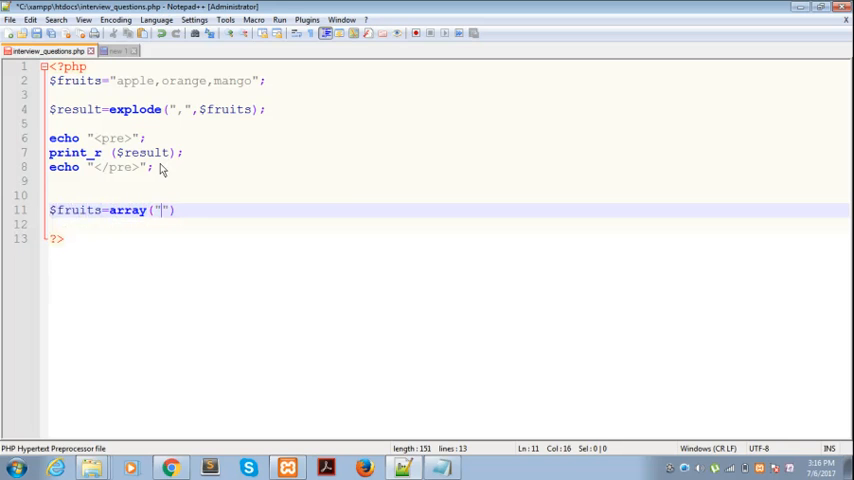
text(apple",)
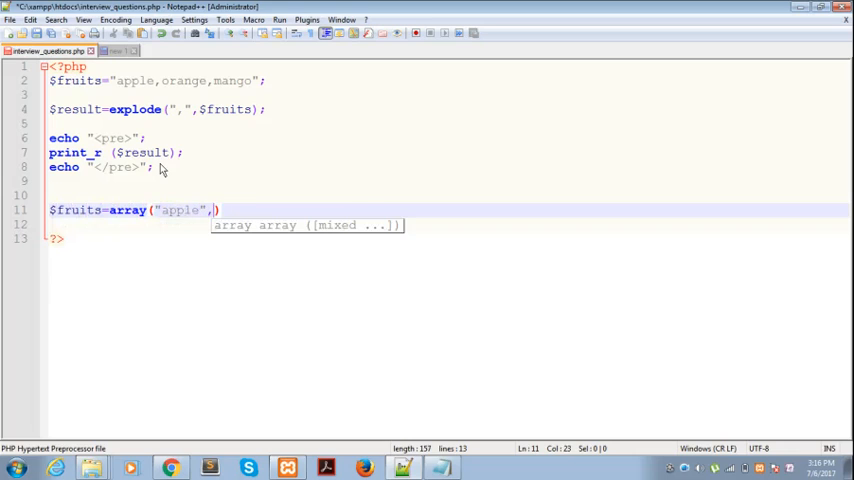
text("oran")
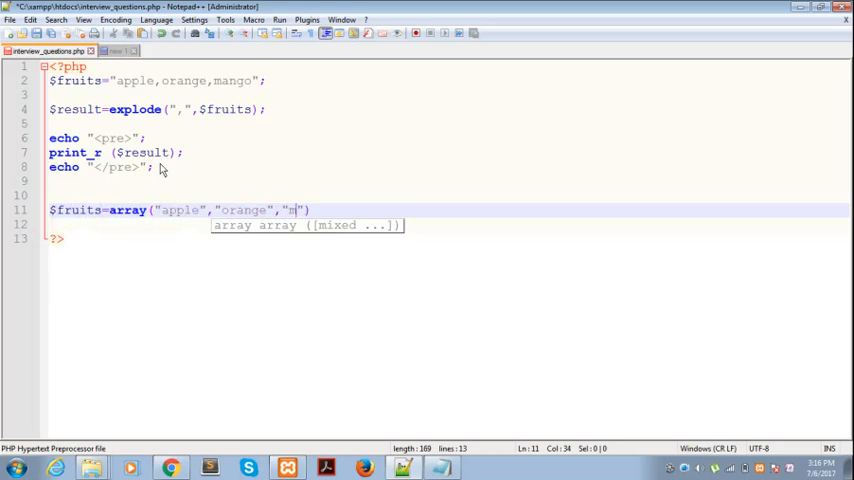
text(ango");)
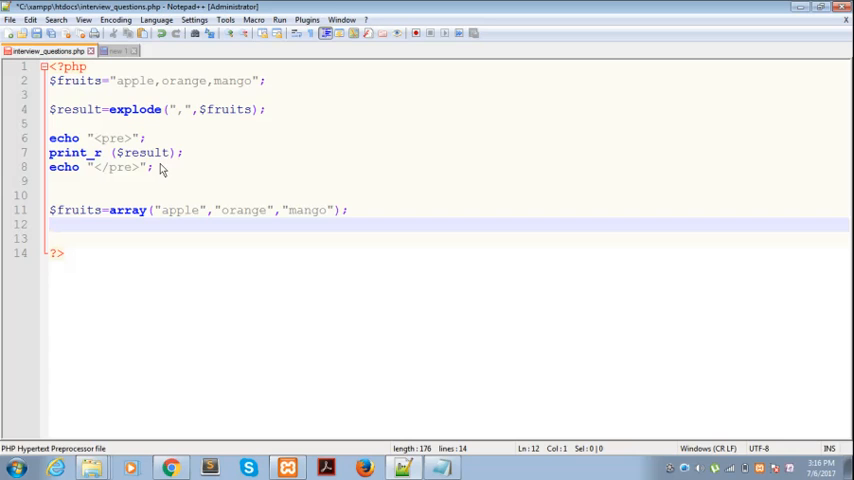
- Write $result=implode(",",$fruits); to join the array into a comma-separated string
text($reulst)
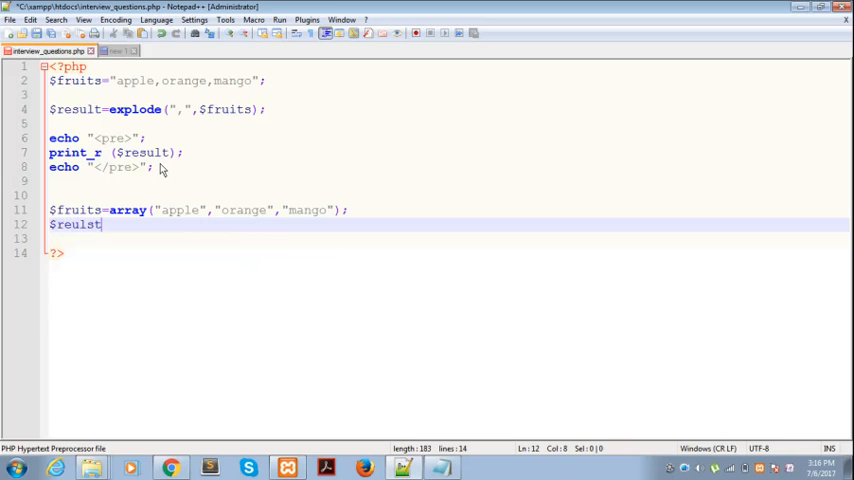
text(result)
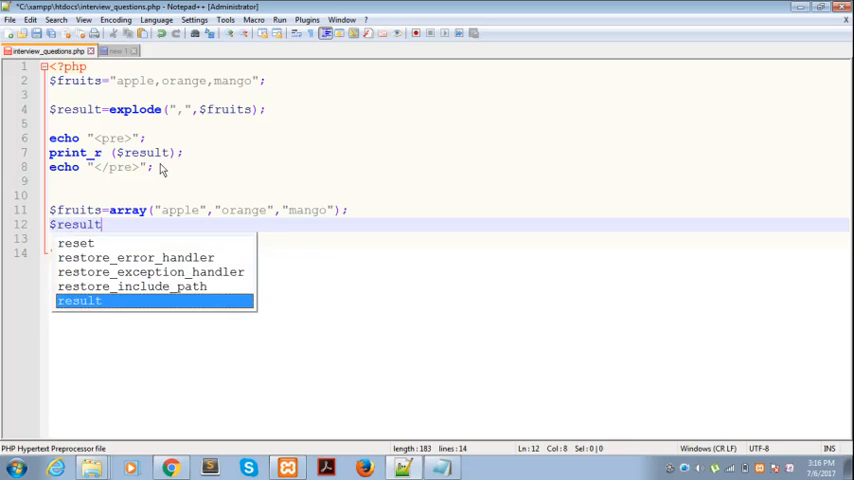
text(=)
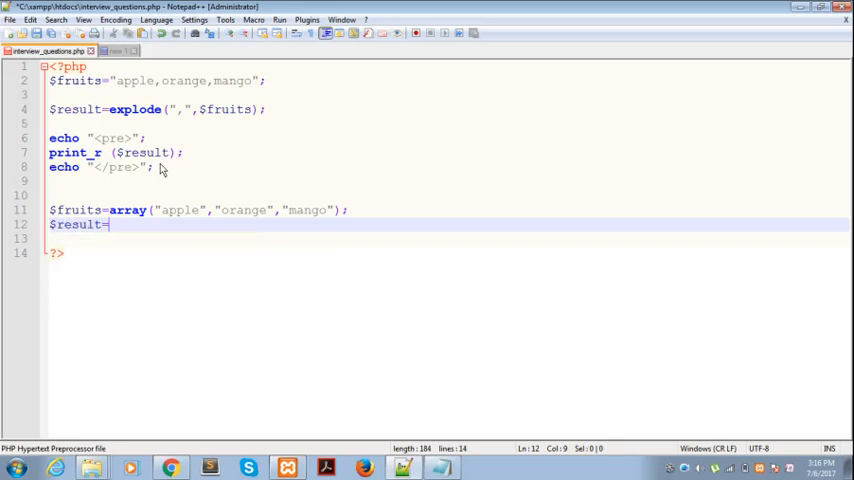
text(implode())
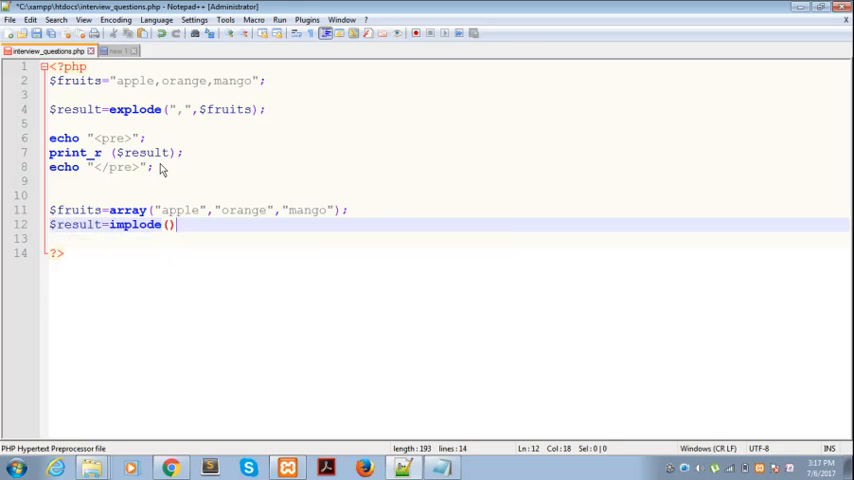
text(",",)
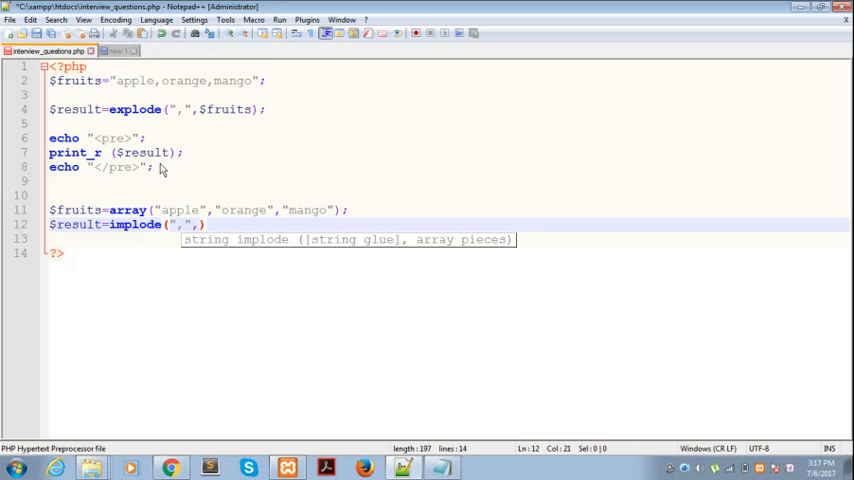
text($)
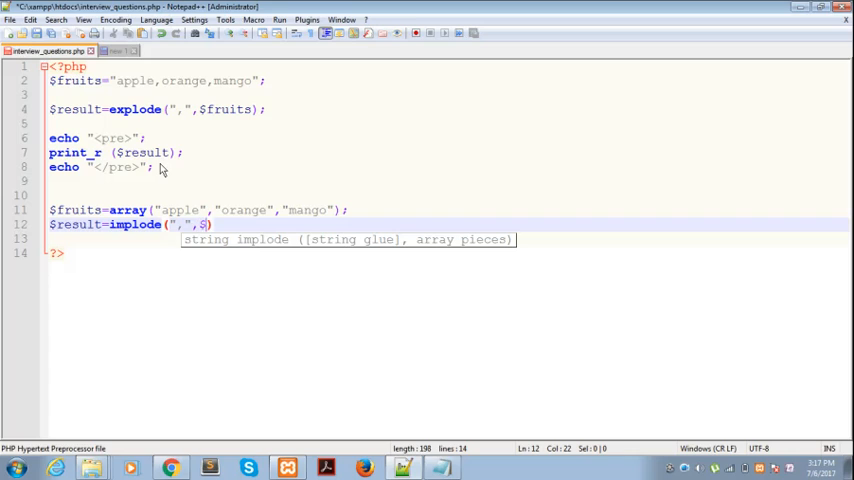
text(fru)
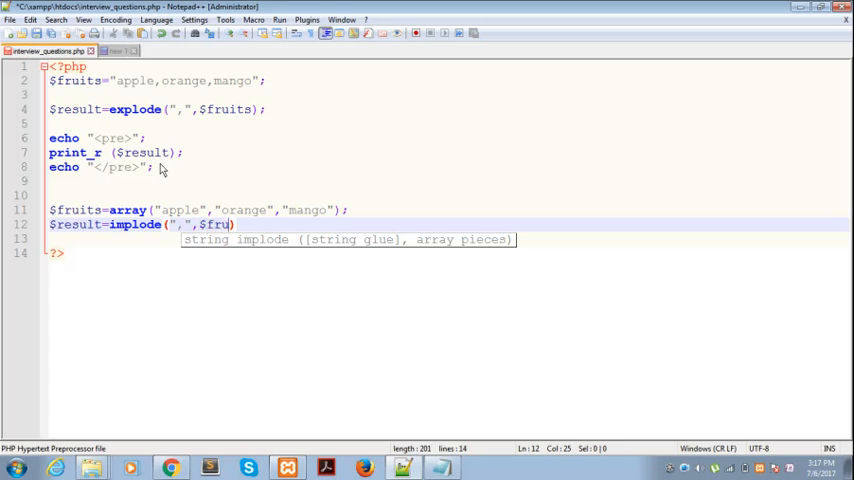
text(its)
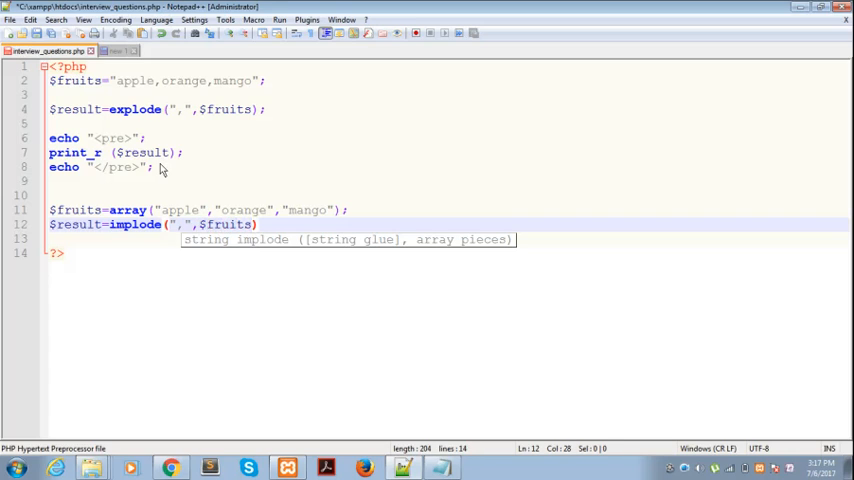
key(Right)
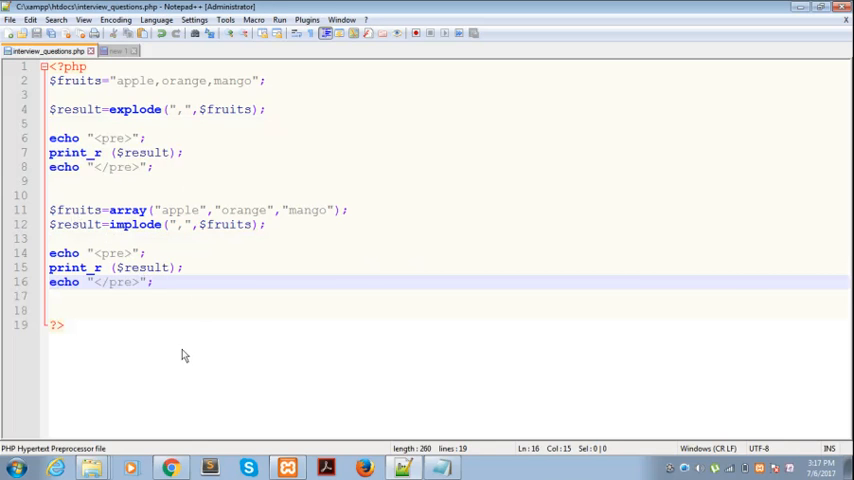
- Place the pre-wrapped print_r($result) output below the implode line and highlight "orange" in the array
click(172, 468)
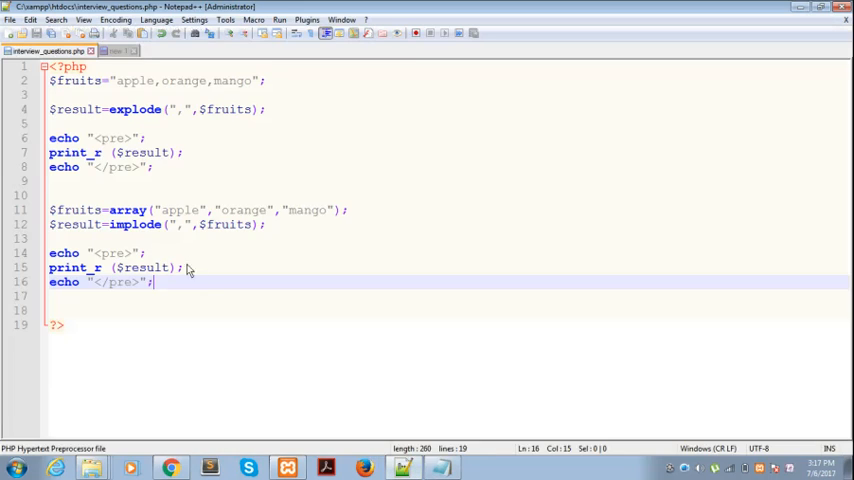
double_click(242, 210)
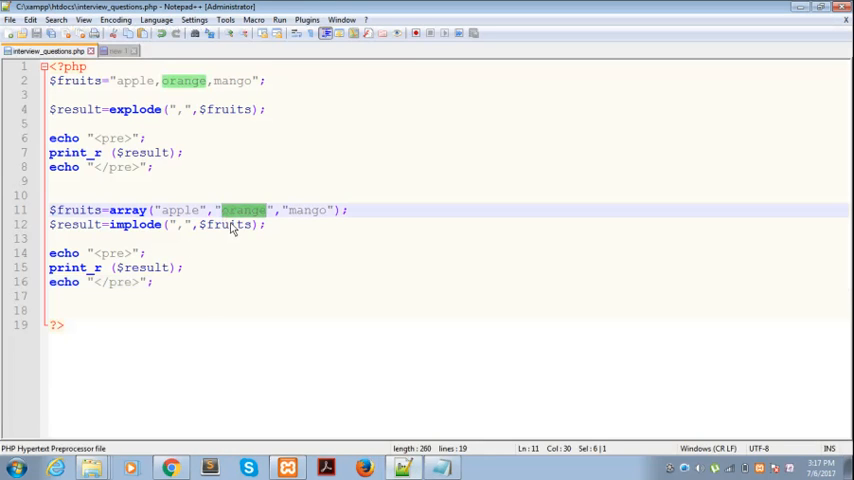